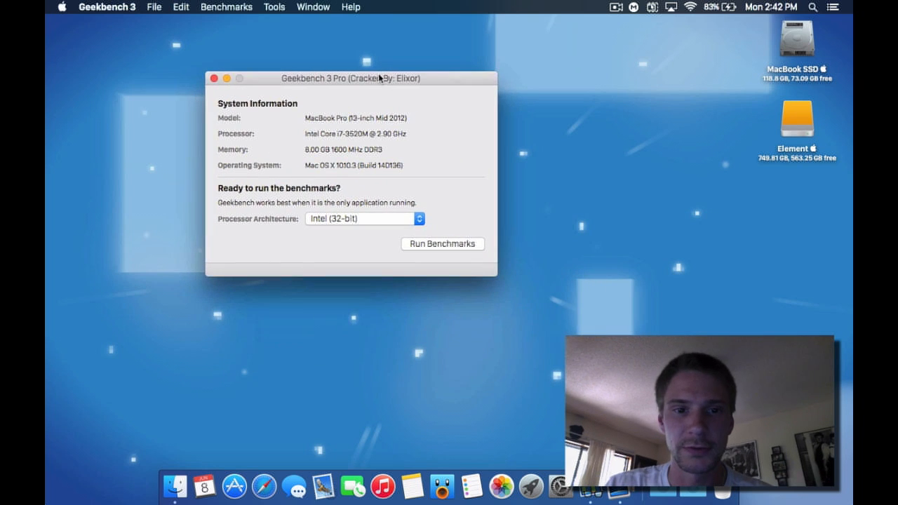
pyautogui.moveTo(530, 167)
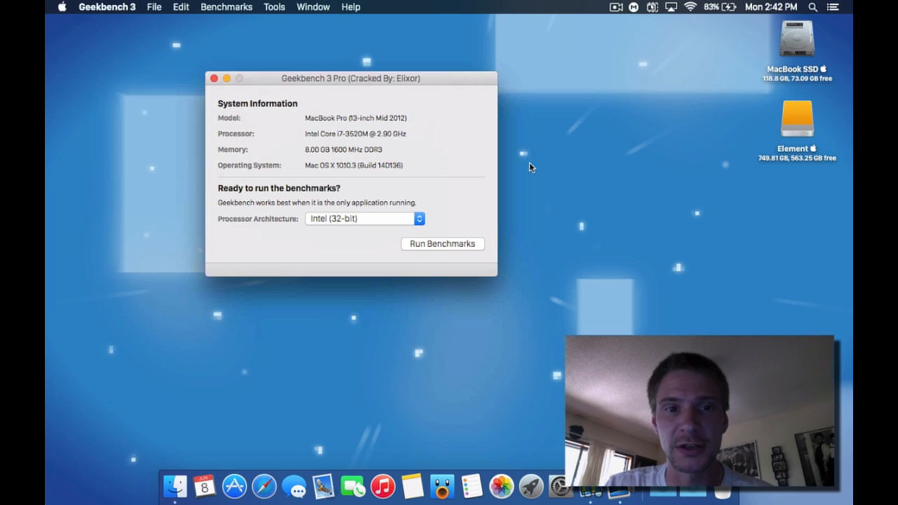
pyautogui.moveTo(498, 149)
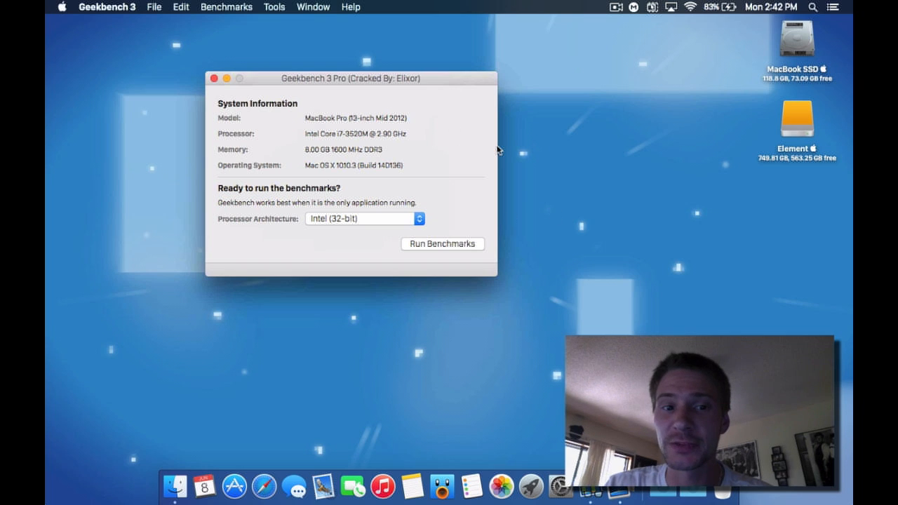
pyautogui.moveTo(69, 6)
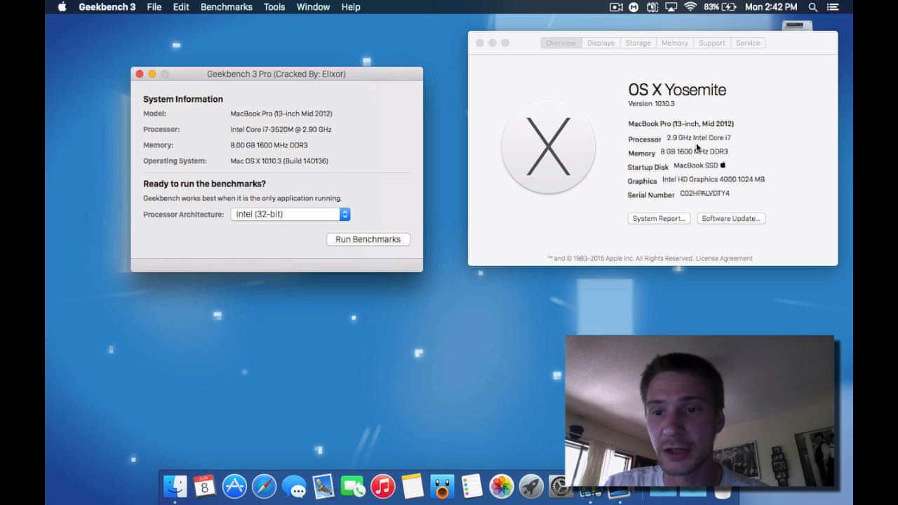
pyautogui.moveTo(647, 113)
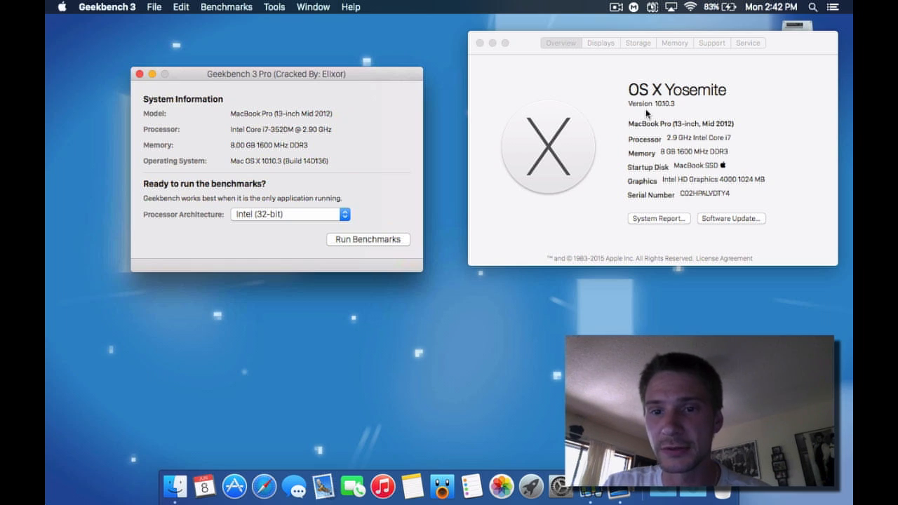
pyautogui.moveTo(686, 169)
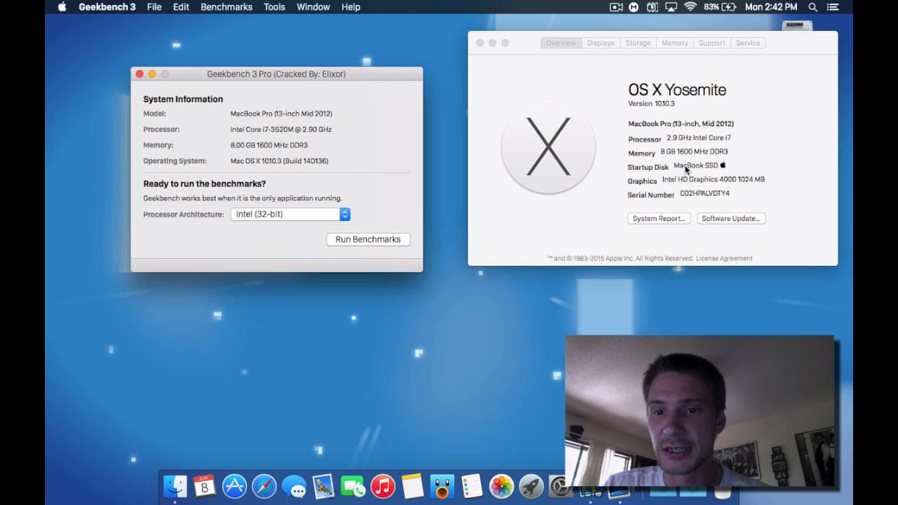
pyautogui.moveTo(678, 190)
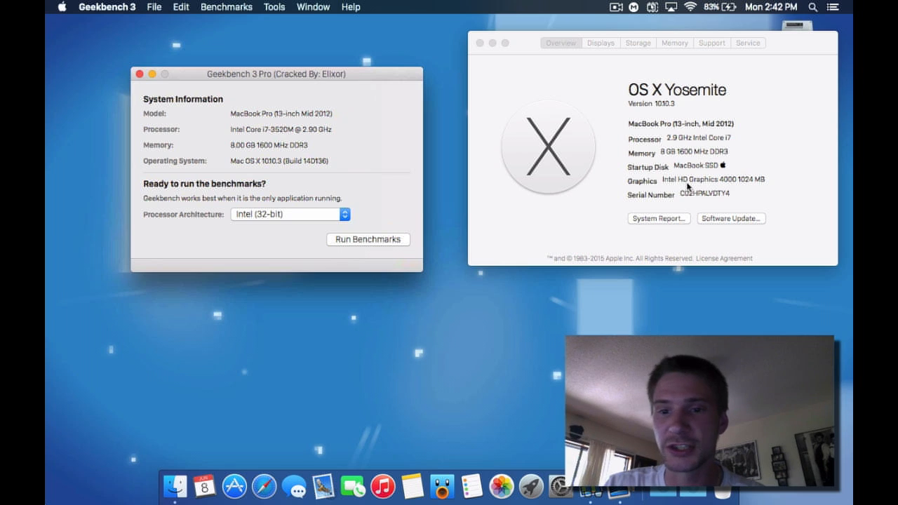
pyautogui.moveTo(573, 148)
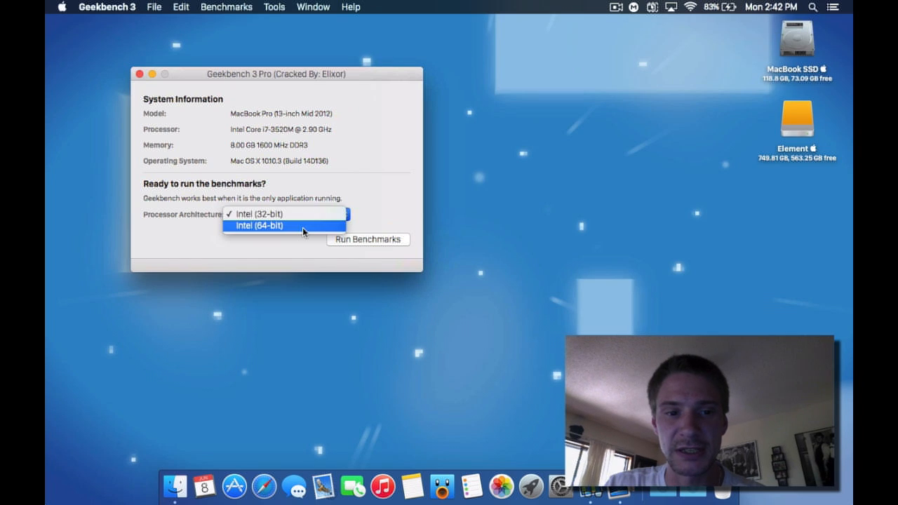
# Choose Intel (64-bit) as the processor architecture for the benchmark run
pyautogui.click(260, 224)
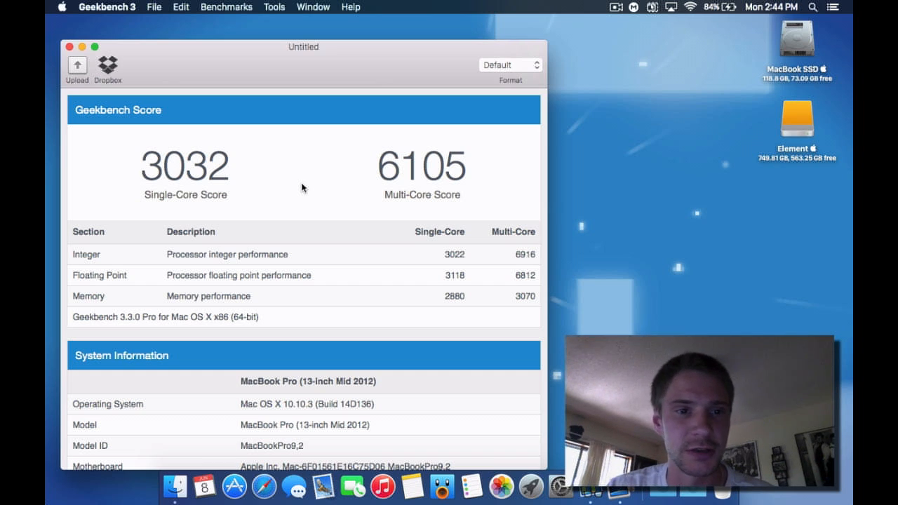
# Reposition the results window to read the 3032 single-core and 6105 multi-core scores
pyautogui.moveTo(303, 46); pyautogui.dragTo(365, 21)
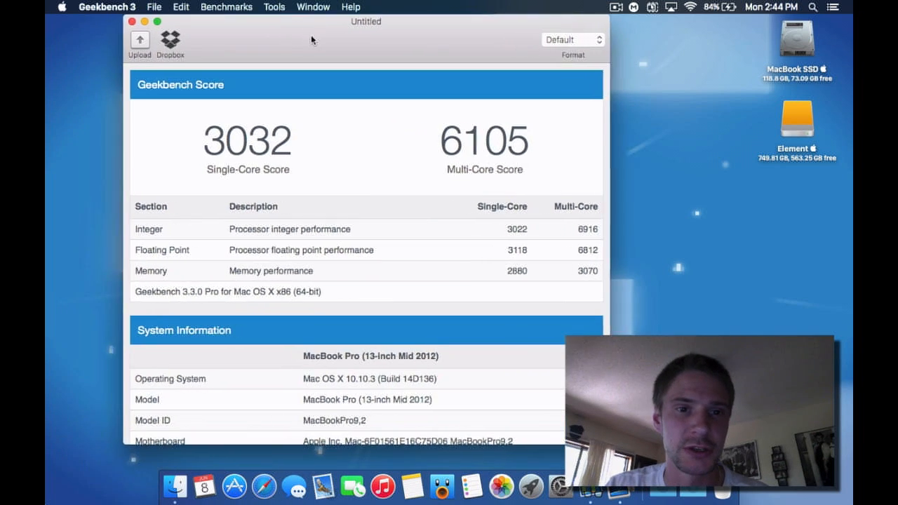
pyautogui.moveTo(365, 21); pyautogui.dragTo(359, 31)
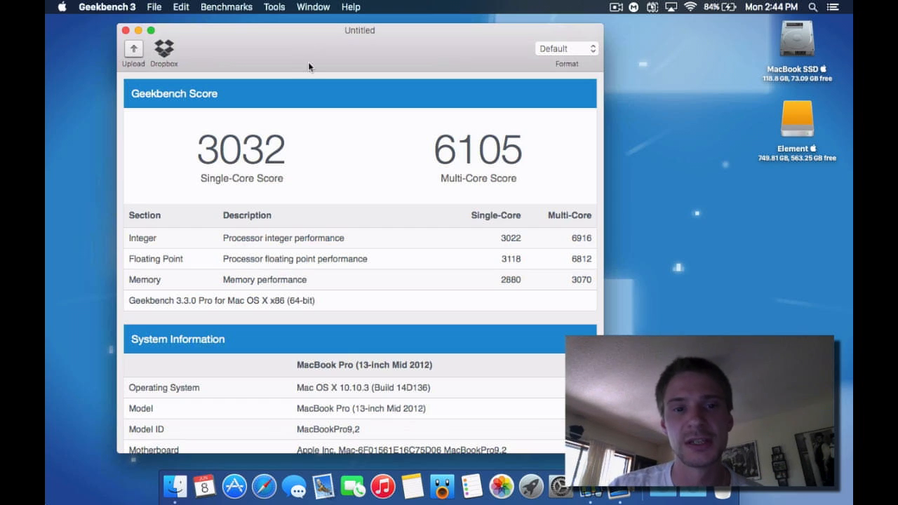
pyautogui.moveTo(442, 191)
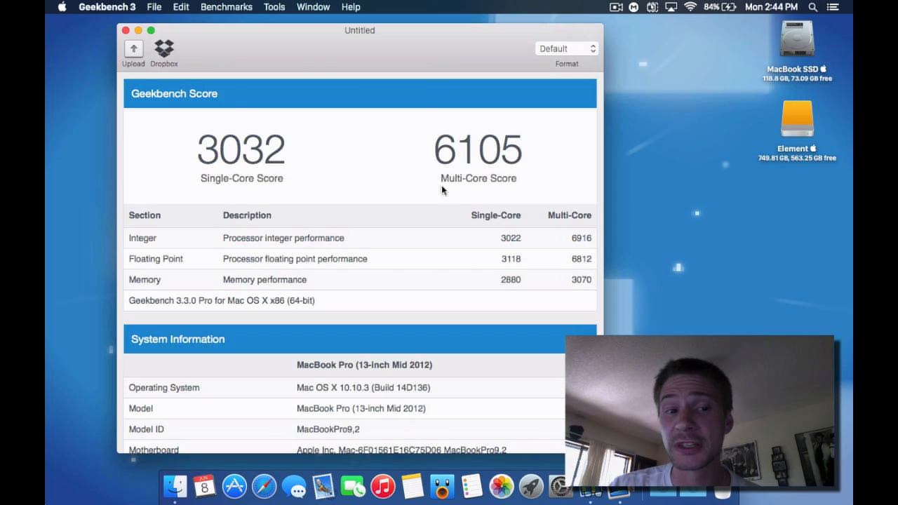
pyautogui.moveTo(396, 176)
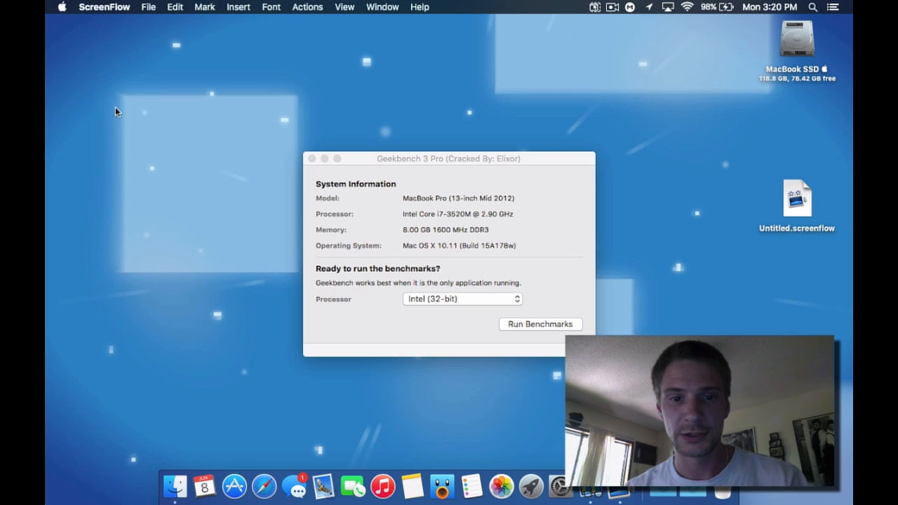
pyautogui.moveTo(399, 297)
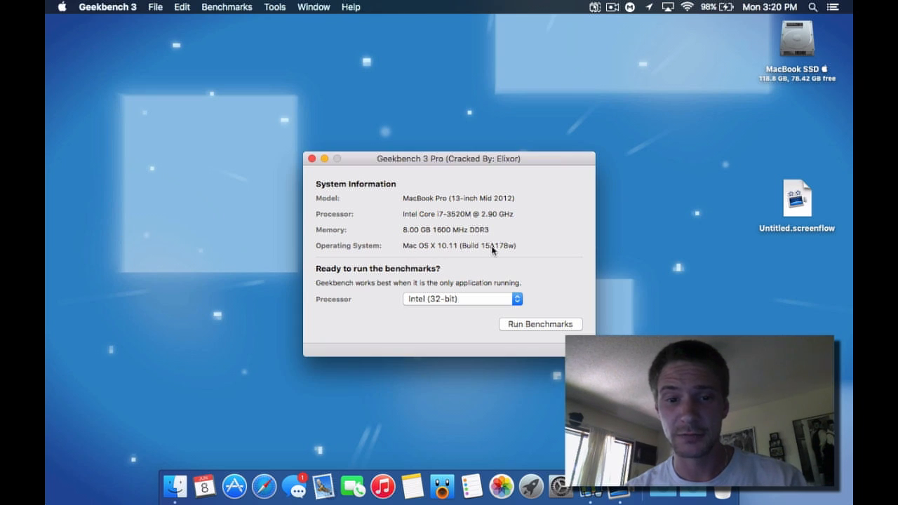
# Move the setup window to the upper left and bring up About This Mac for OS X 10.11
pyautogui.moveTo(443, 157); pyautogui.dragTo(306, 101)
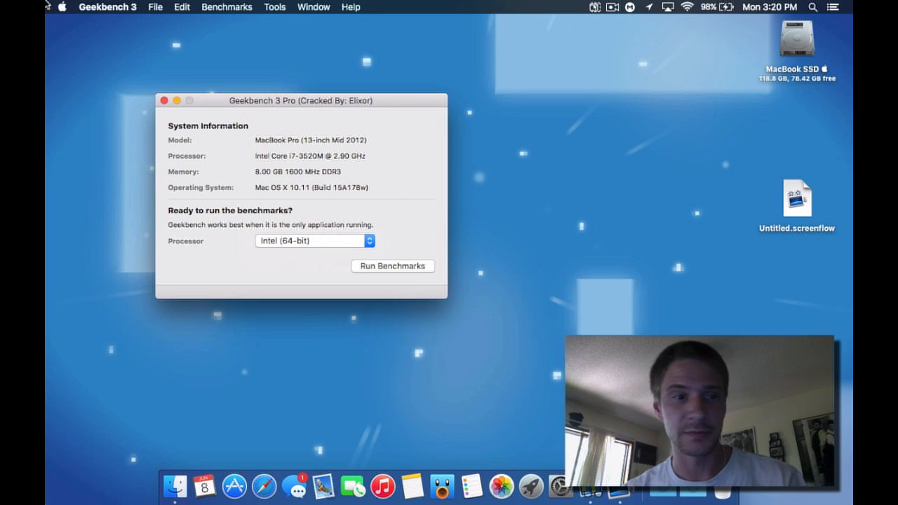
pyautogui.moveTo(236, 291)
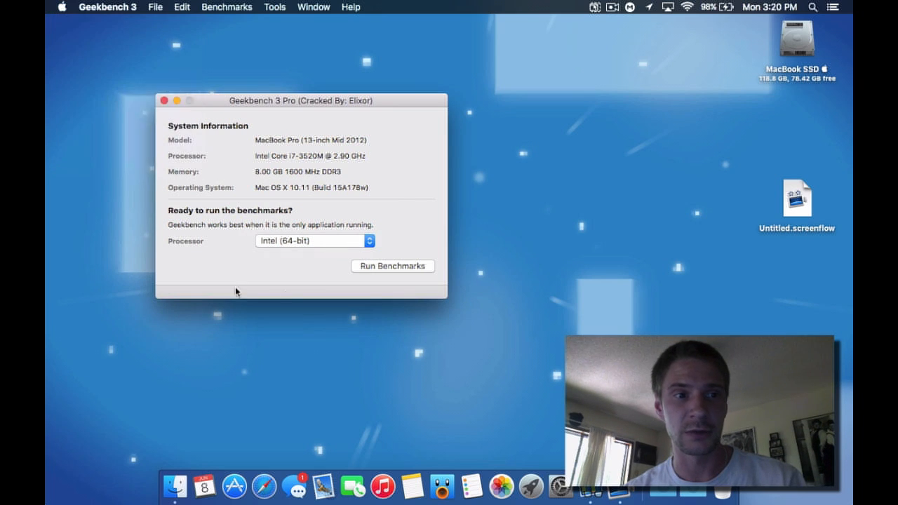
pyautogui.click(62, 5)
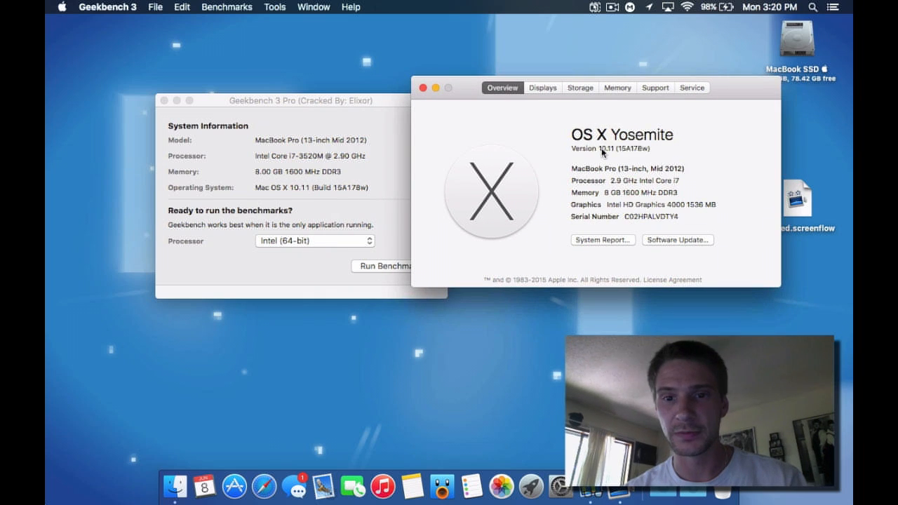
pyautogui.moveTo(643, 172)
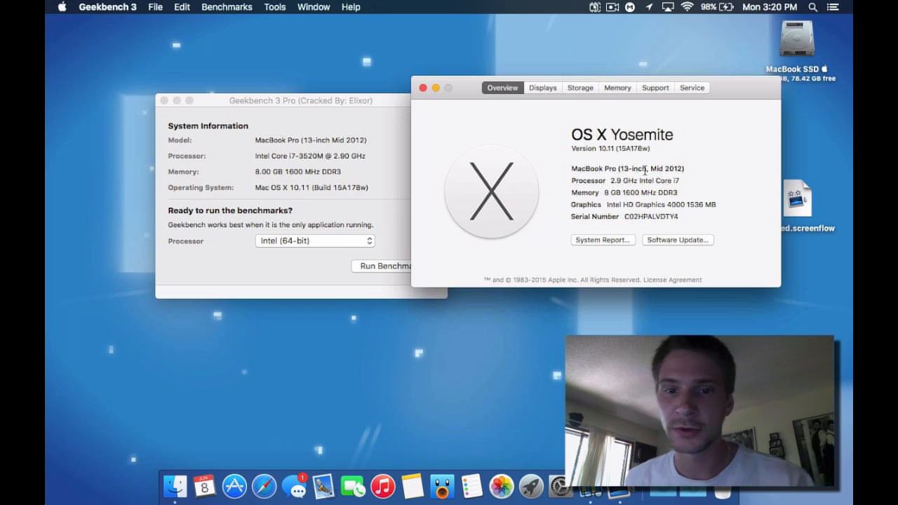
pyautogui.moveTo(693, 150)
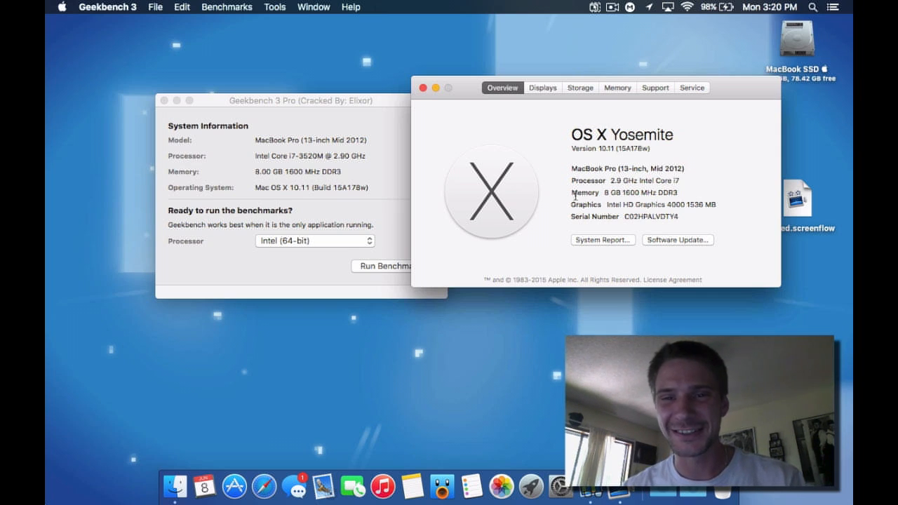
pyautogui.click(421, 86)
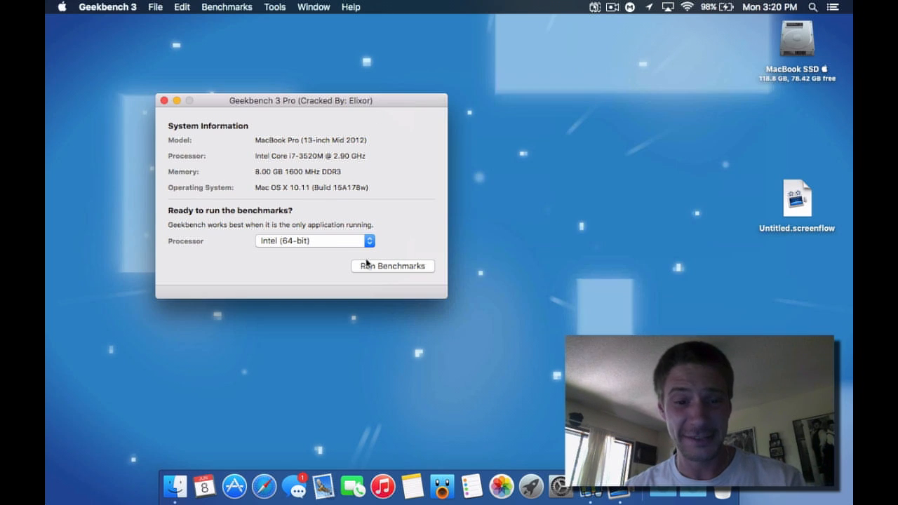
# Start the 64-bit benchmark run, yielding 3047 single-core and 6054 multi-core
pyautogui.click(393, 266)
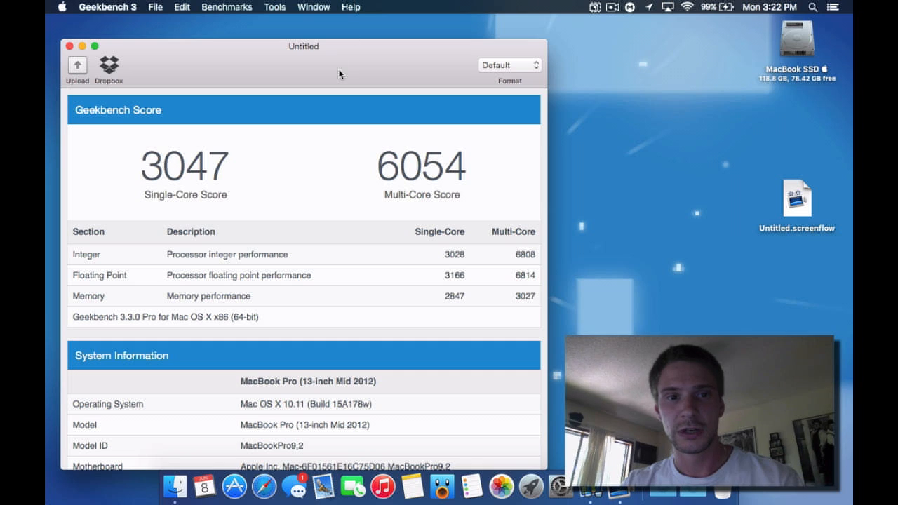
# Reposition the 10.11 results window to read the 3047 and 6054 scores
pyautogui.moveTo(303, 46); pyautogui.dragTo(334, 24)
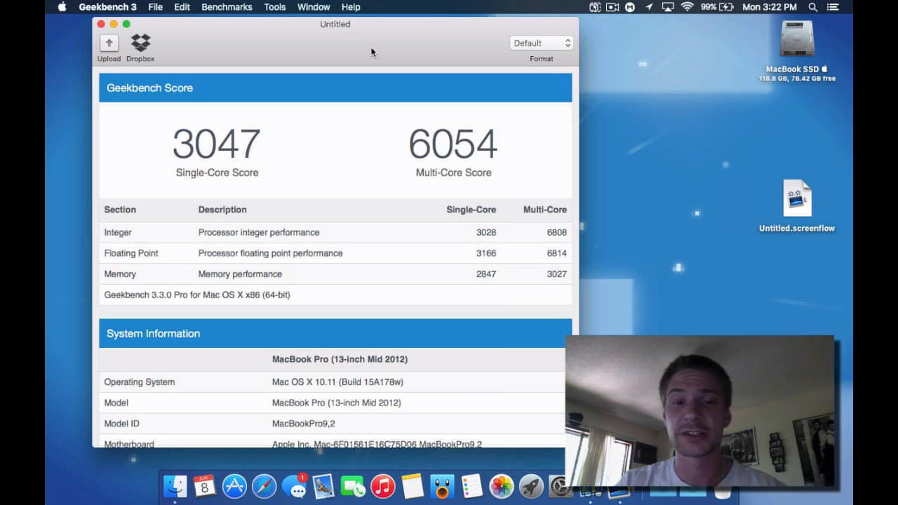
pyautogui.moveTo(342, 76)
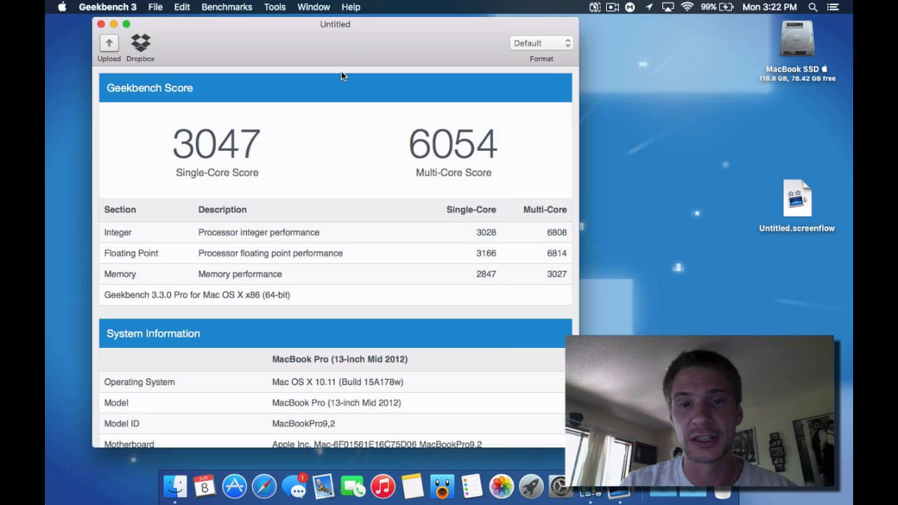
pyautogui.moveTo(435, 194)
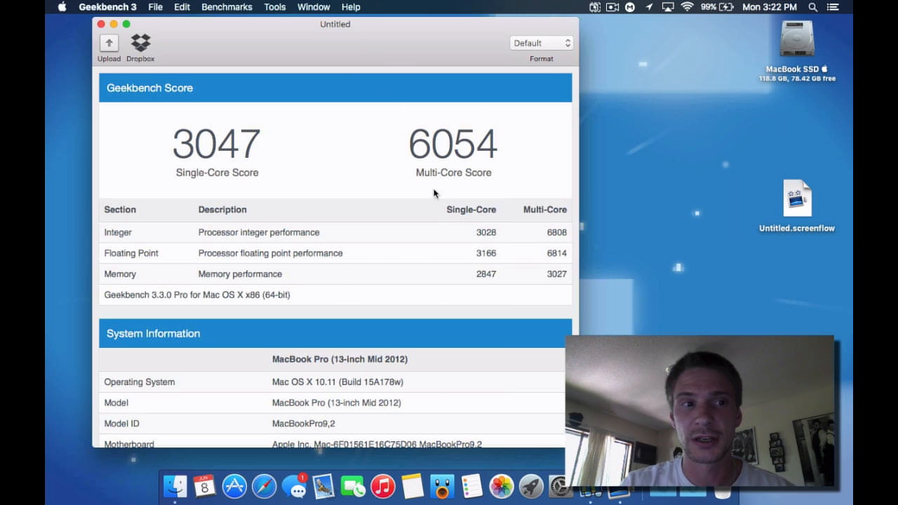
pyautogui.moveTo(349, 160)
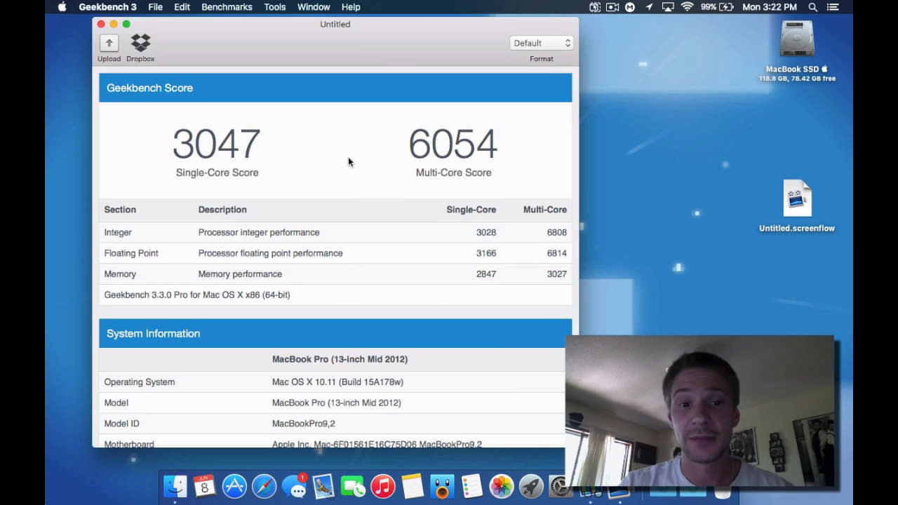